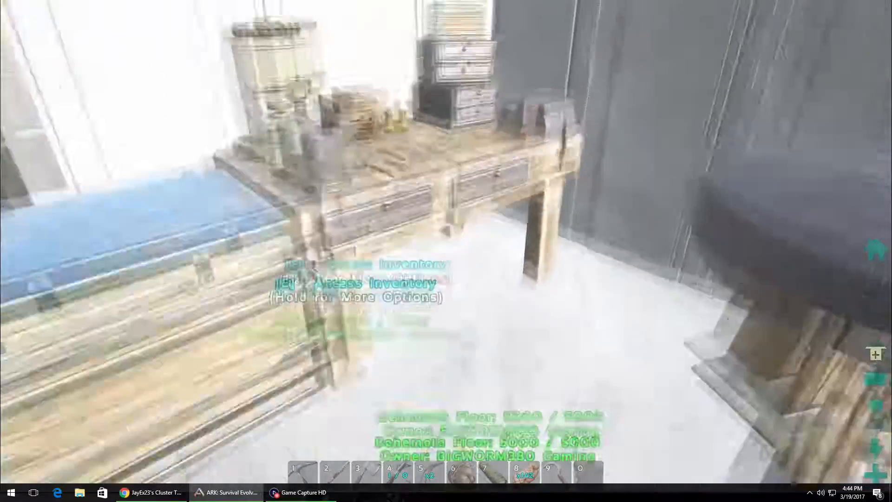
# Resume from the pause menu and walk from the smithy to the outdoor storage box
pyautogui.press('Escape')
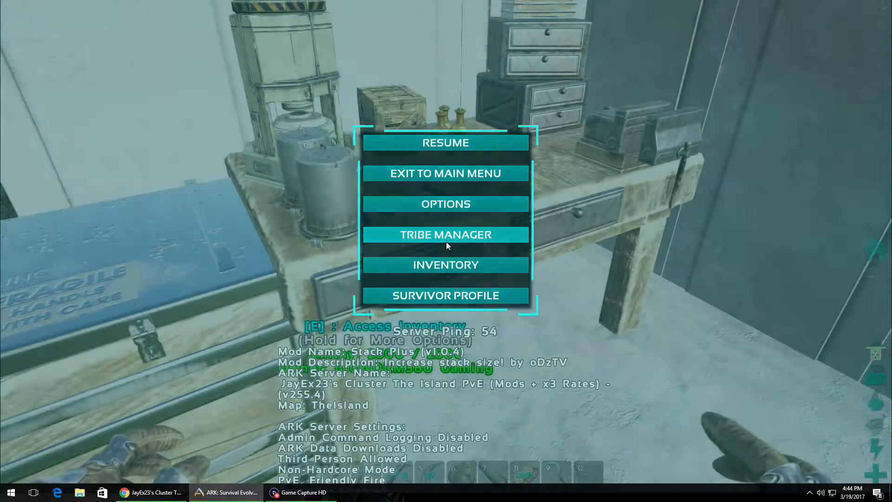
pyautogui.click(446, 142)
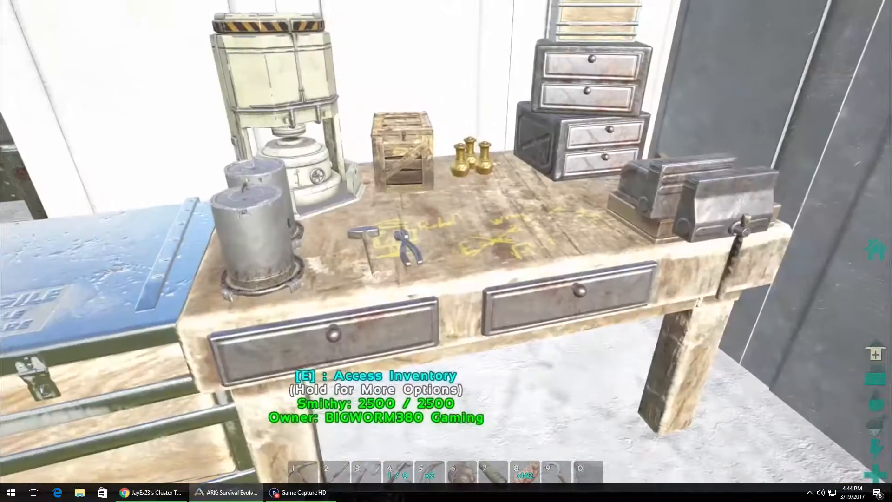
pyautogui.press('e')
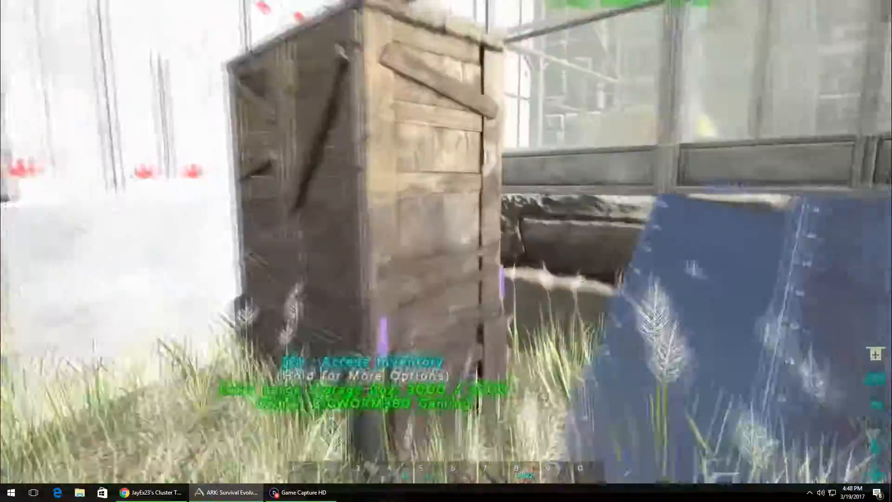
# Browse and close the S+ Crafting Station and Smithy storage inventories
pyautogui.press('e')
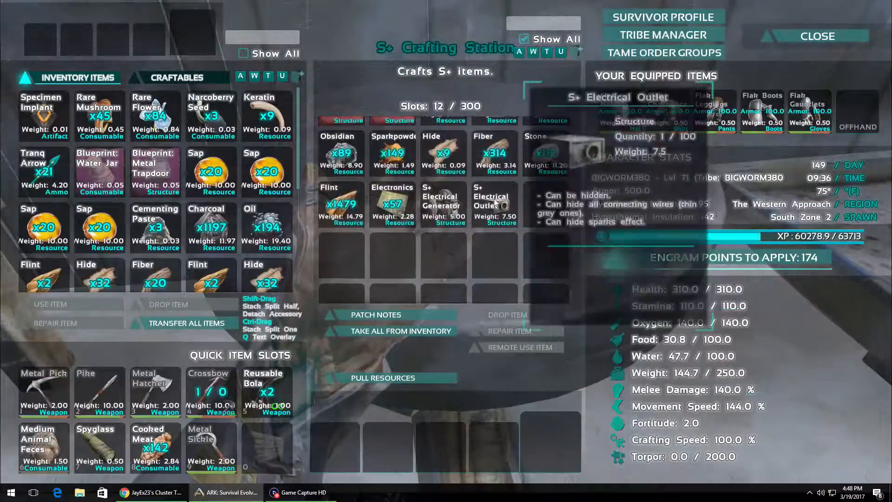
pyautogui.click(816, 35)
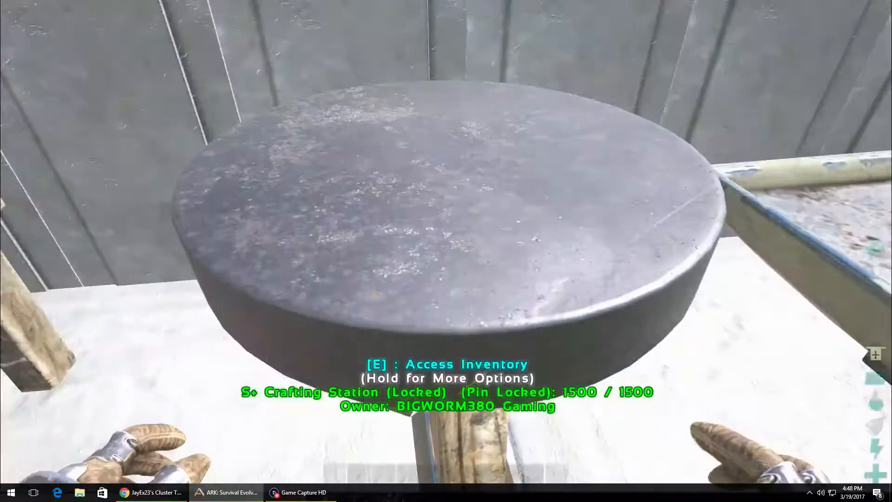
pyautogui.press('e')
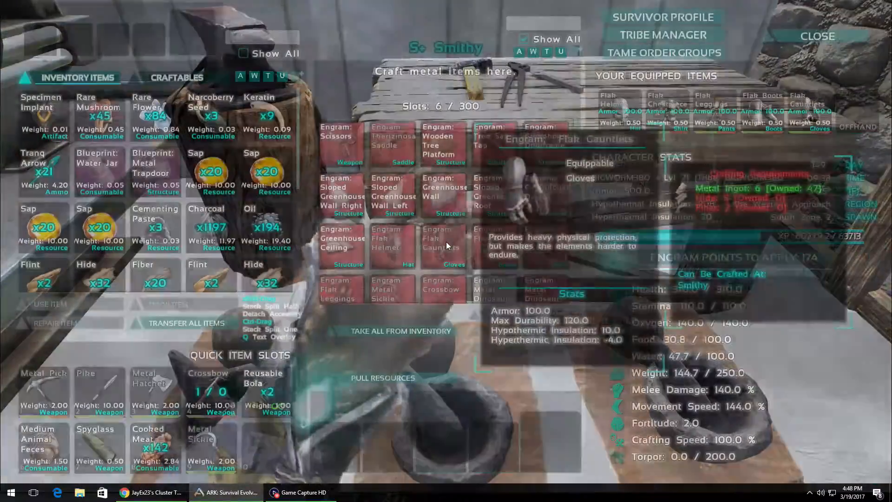
pyautogui.click(818, 36)
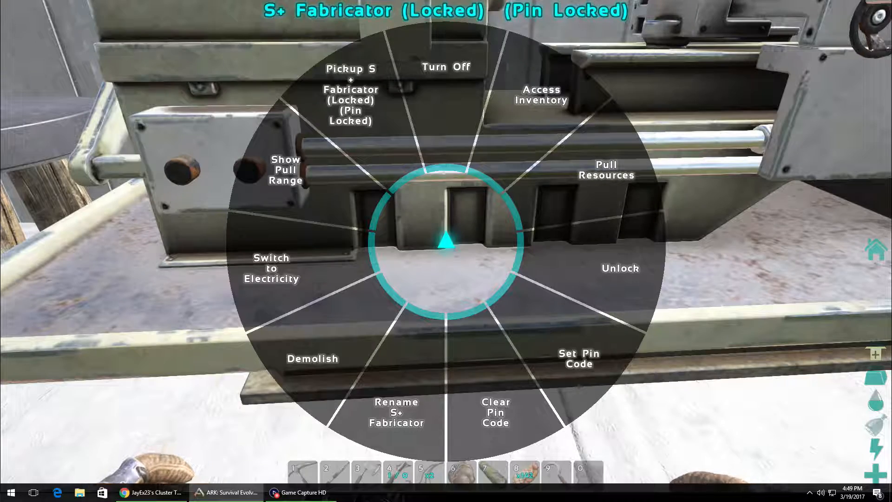
pyautogui.moveTo(278, 168)
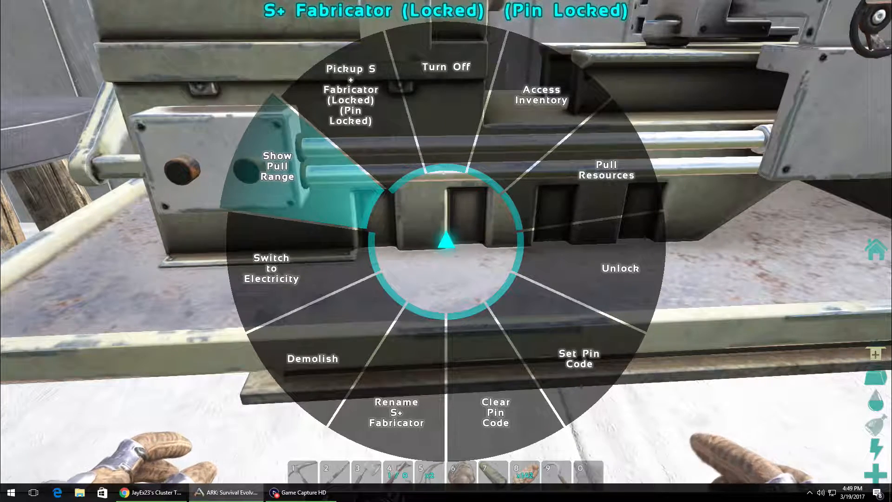
pyautogui.moveTo(444, 239)
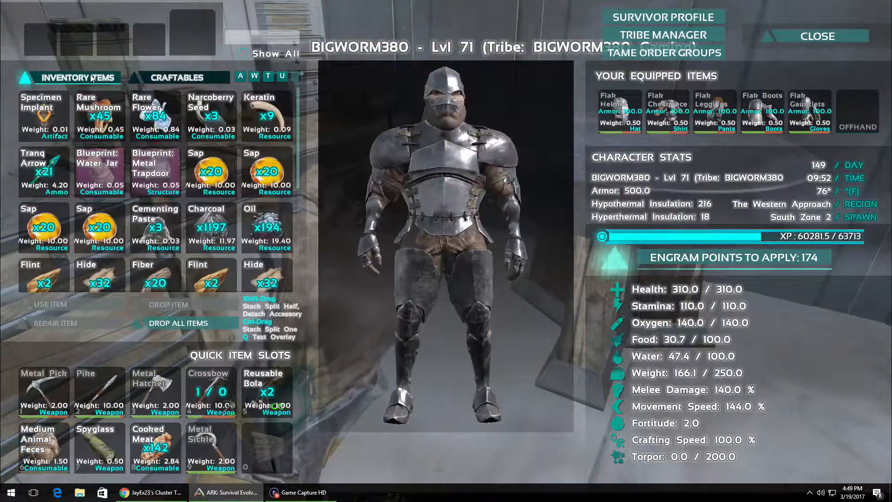
# Check the Stone Ceiling recipe under Craftables > Structures > Stone
pyautogui.click(177, 78)
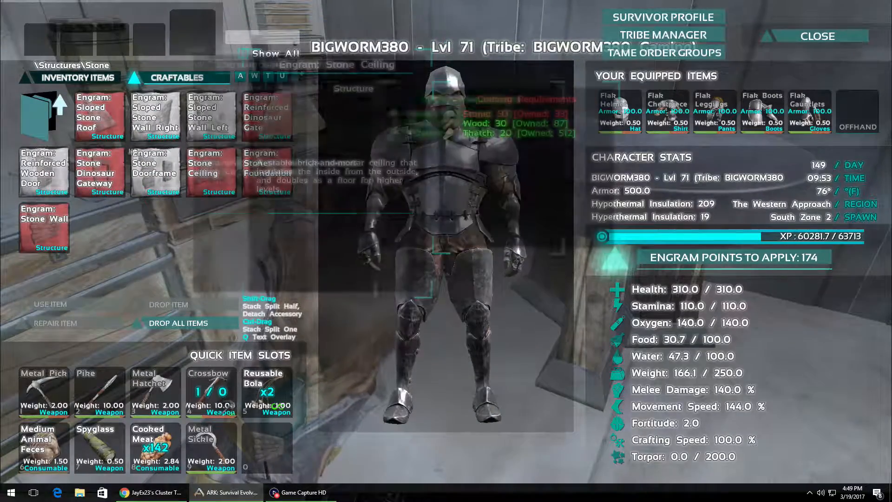
pyautogui.click(43, 114)
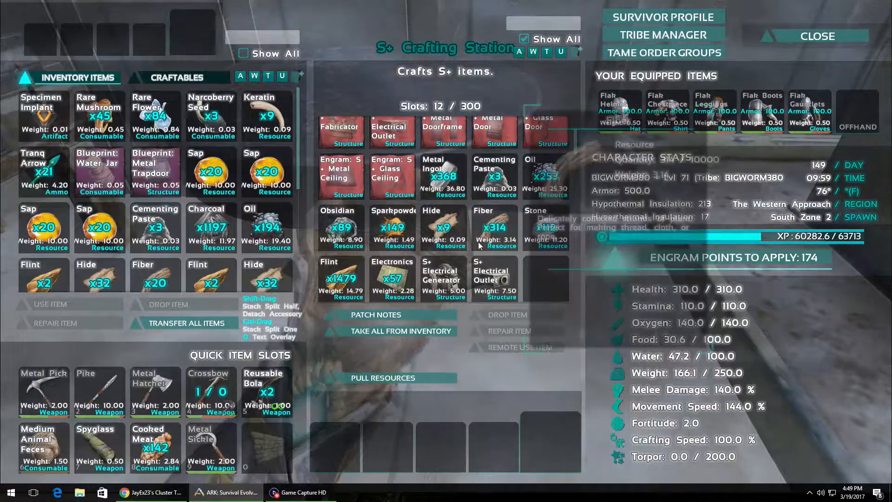
pyautogui.moveTo(493, 176)
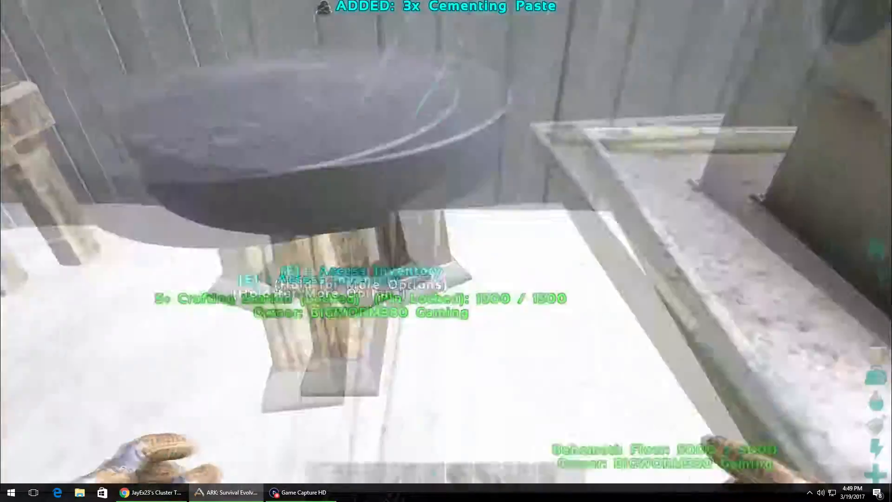
# Pull 122 Stone into the S+ Mortar and Pestle via Pull Resources
pyautogui.press('e')
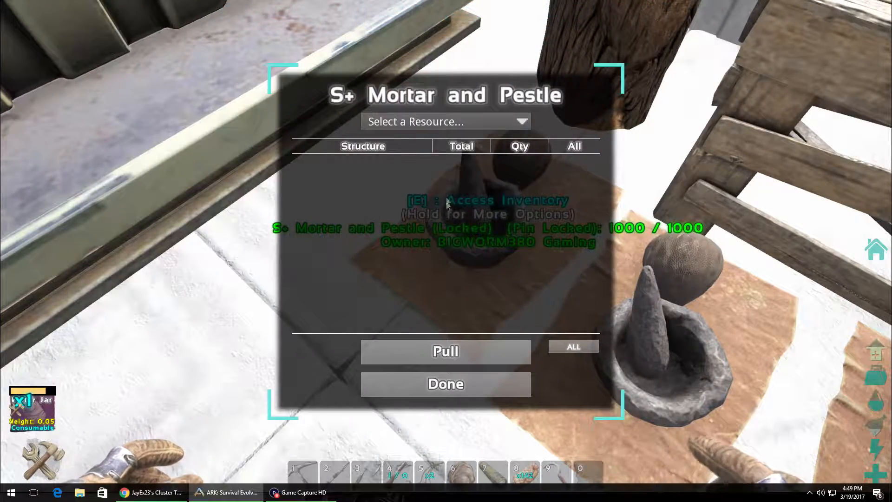
pyautogui.click(446, 121)
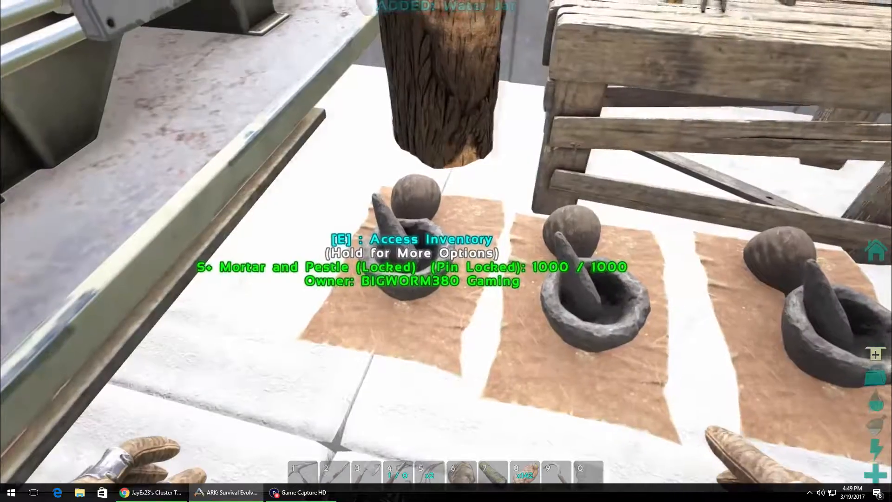
pyautogui.press('e')
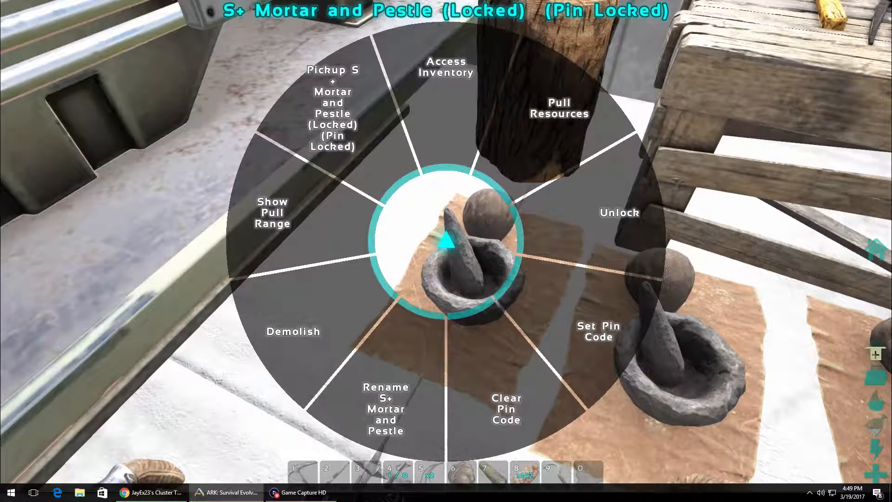
pyautogui.moveTo(560, 108)
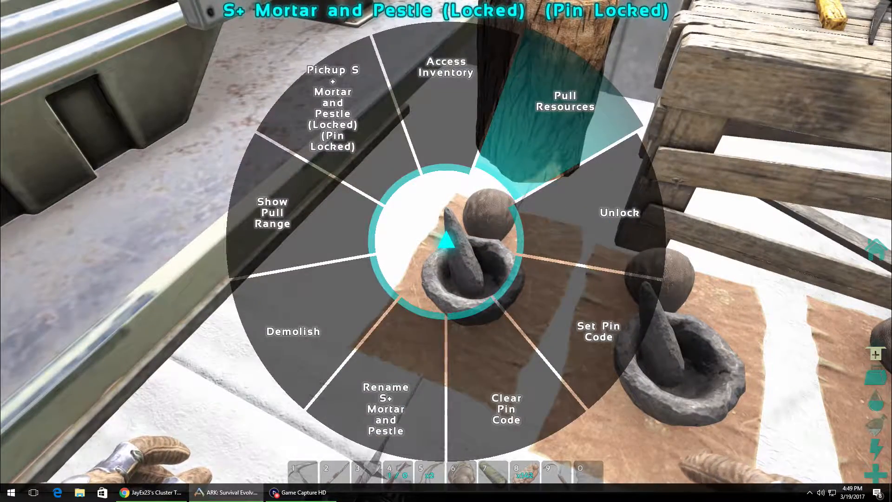
pyautogui.click(565, 102)
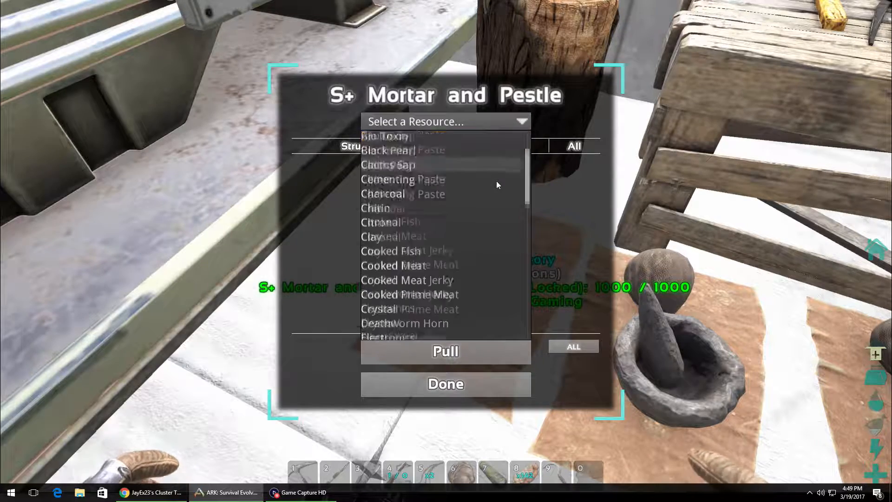
pyautogui.scroll(-3)
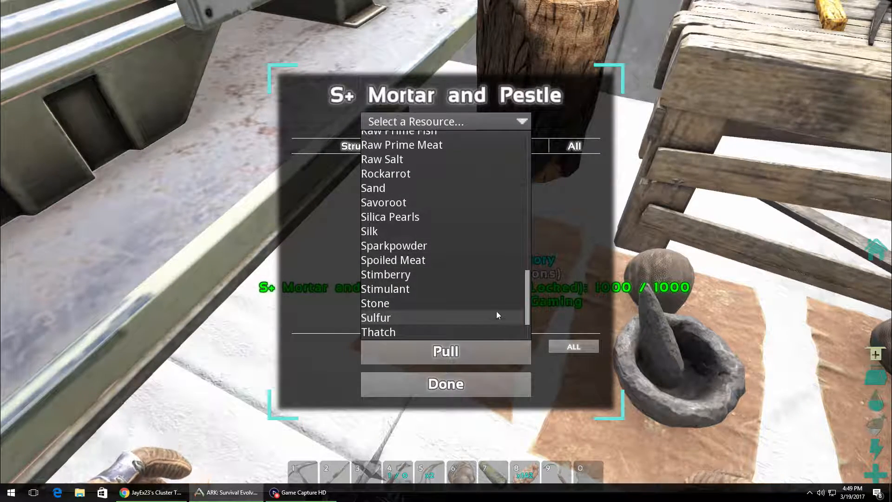
pyautogui.click(375, 302)
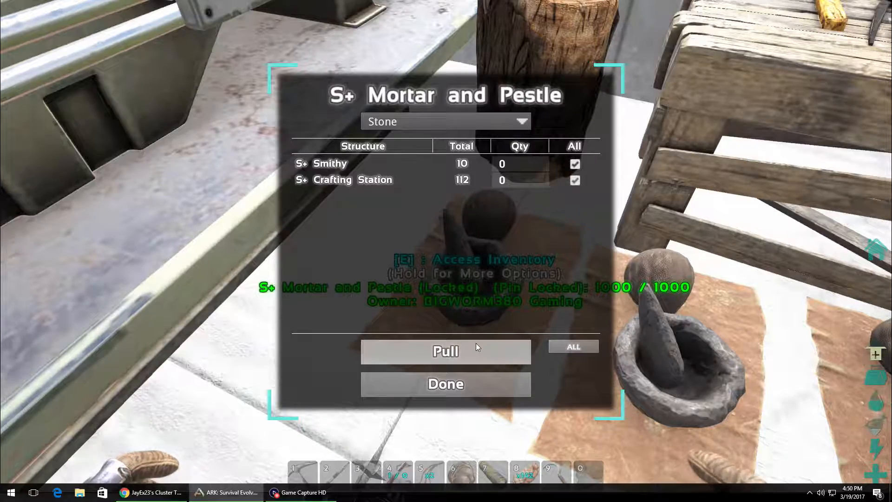
pyautogui.click(446, 351)
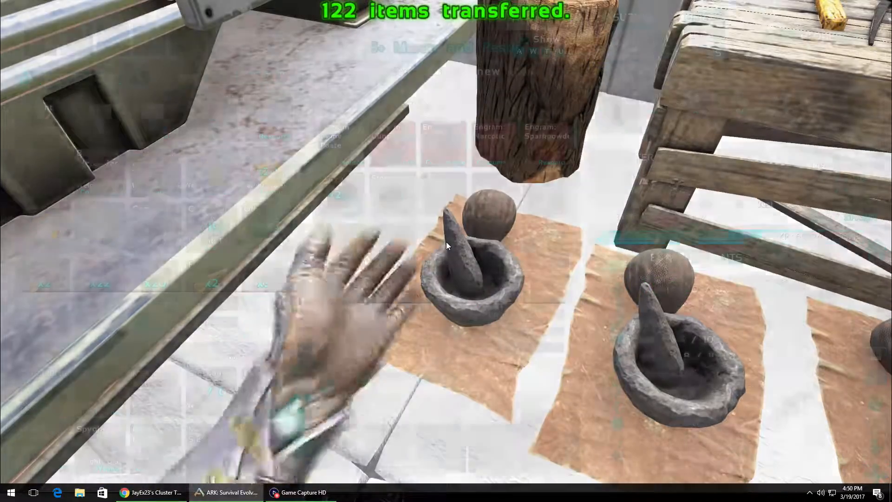
# Complete the Achatina tame until the Name Your Achatina dialog appears
pyautogui.press('e')
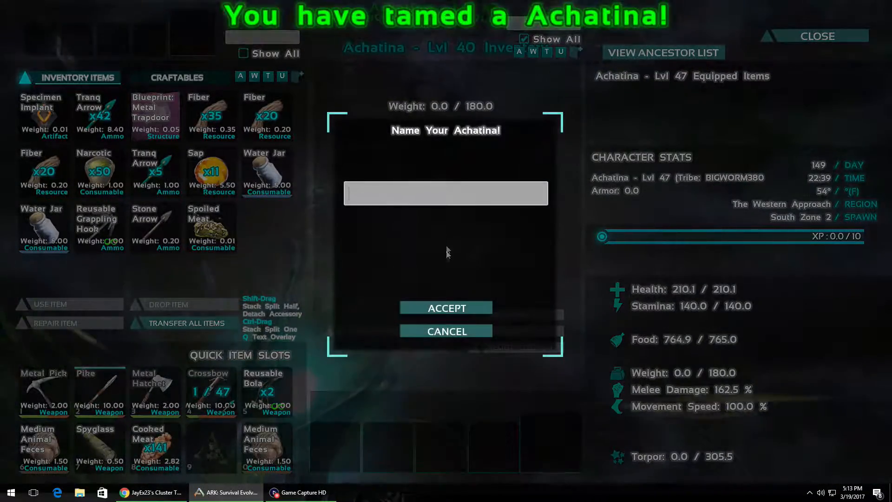
# Dismiss the Achatina naming prompt and walk to the S+ Smithy
pyautogui.click(814, 35)
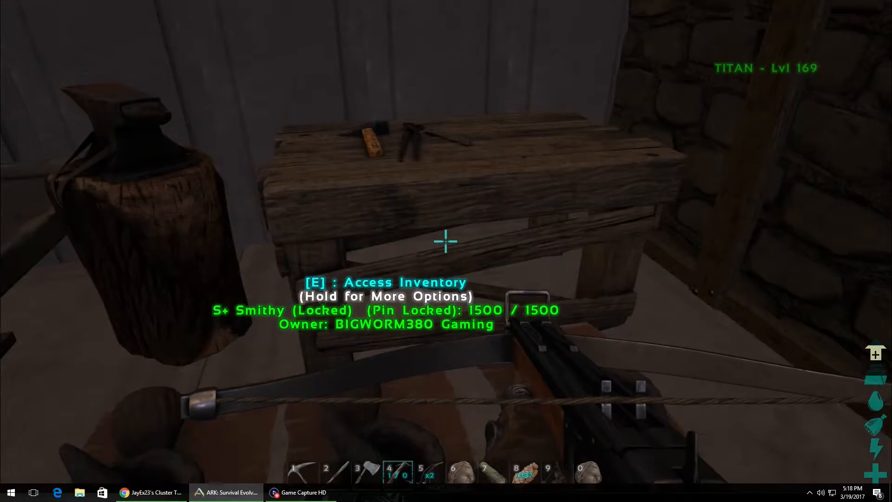
# Take 87 wood and 14 thatch from the storage box
pyautogui.press('e')
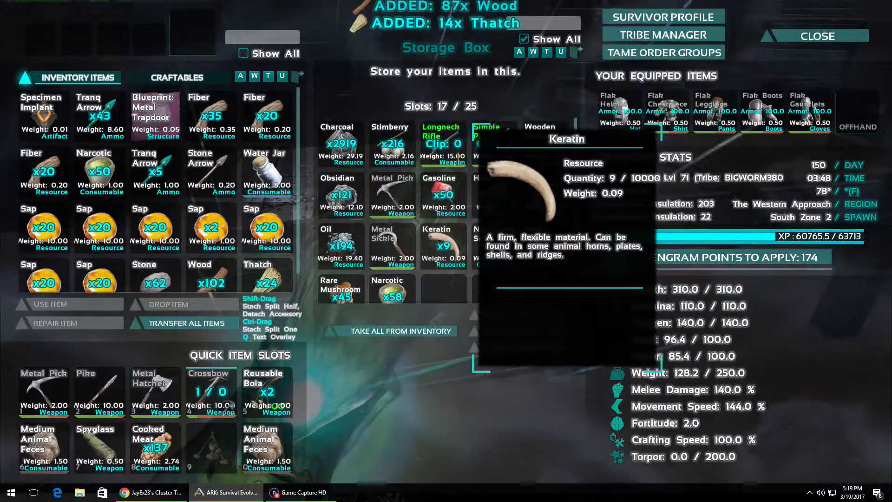
# Switch the left inventory panel to the Craftables list
pyautogui.click(176, 77)
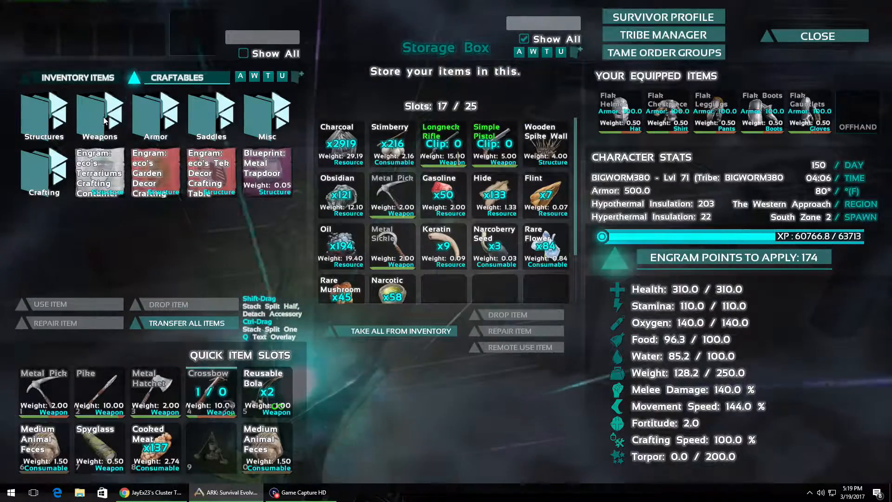
# Craft a Stone Ceiling from the Structures > Stone folder
pyautogui.click(43, 114)
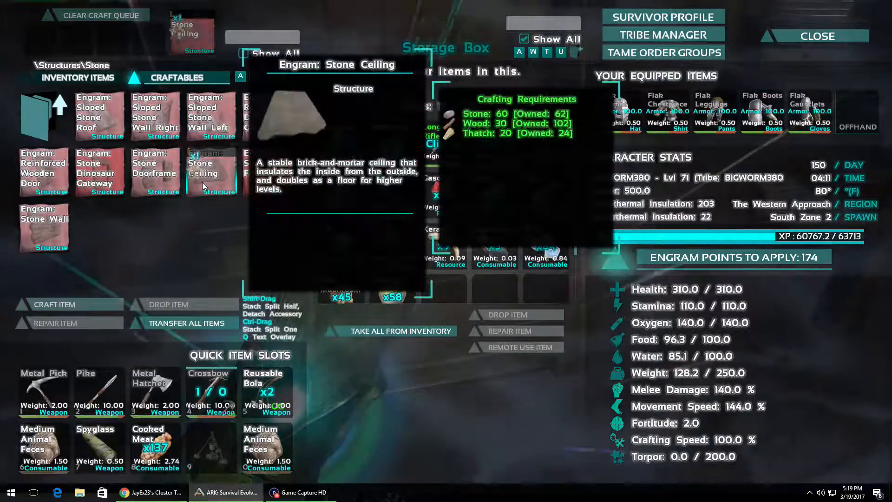
pyautogui.click(55, 304)
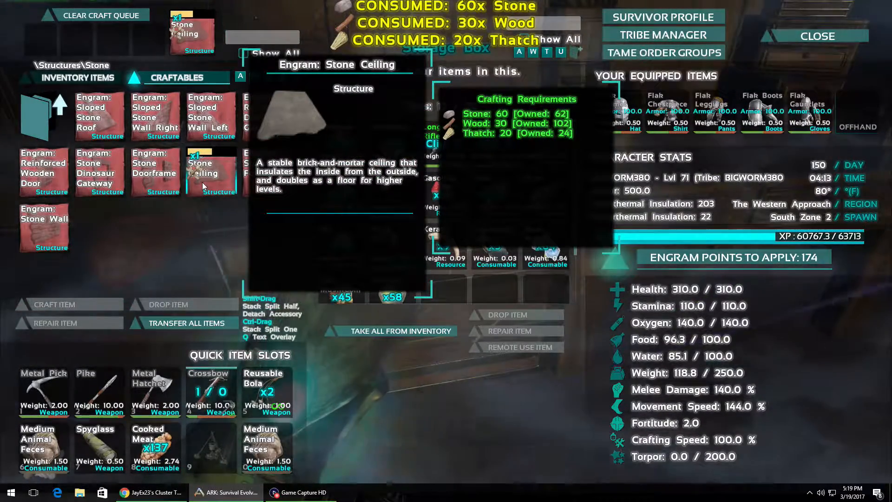